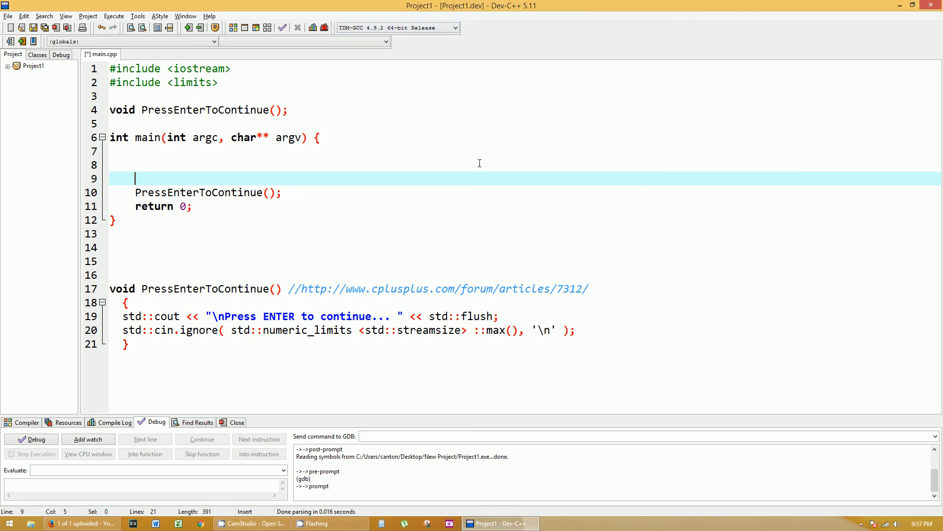
{"action": "mouse_move", "coordinate": [143, 107]}
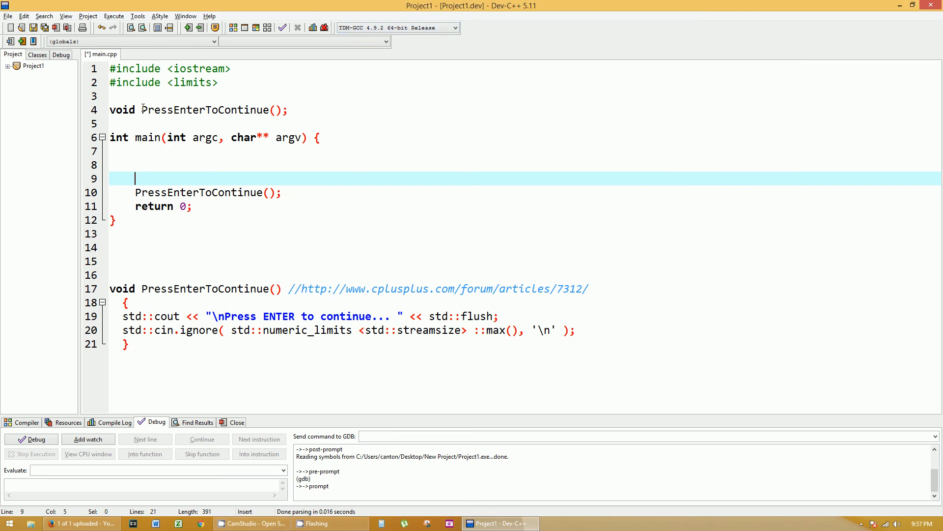
- Declare the integer variable 'int a;' on line 8 of main
{"action": "double_click", "coordinate": [206, 110]}
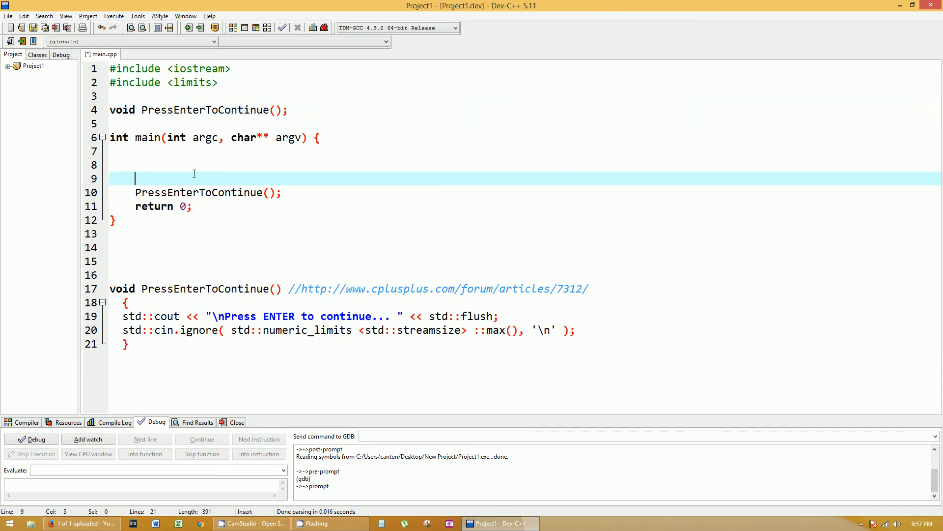
{"action": "mouse_move", "coordinate": [214, 219]}
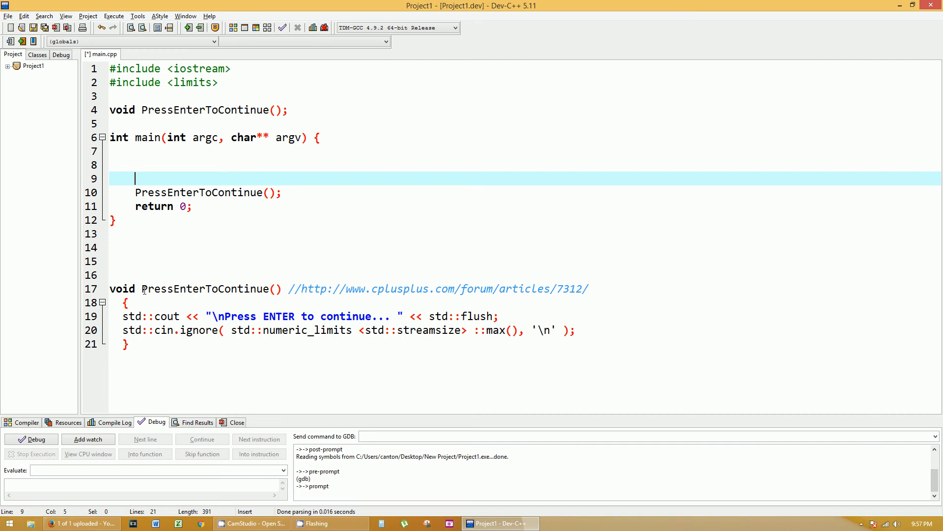
{"action": "mouse_move", "coordinate": [216, 289]}
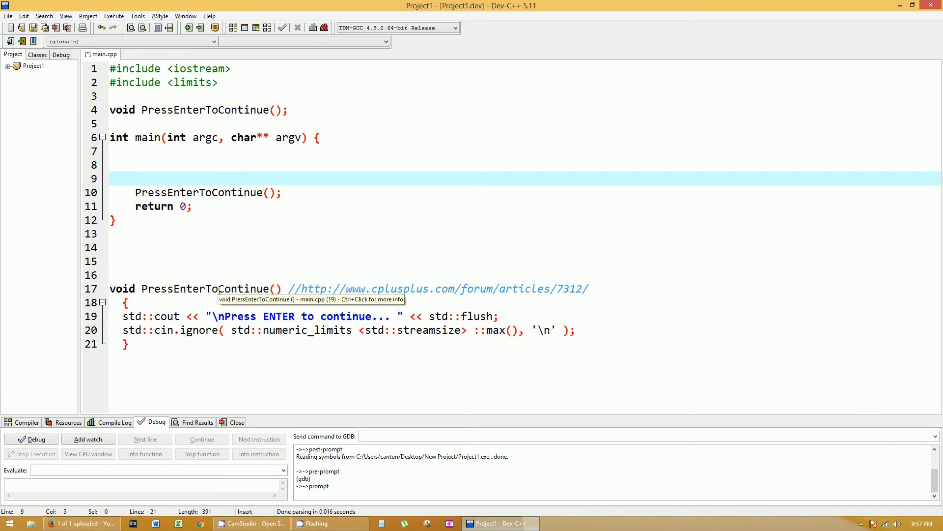
{"action": "left_click", "coordinate": [205, 166]}
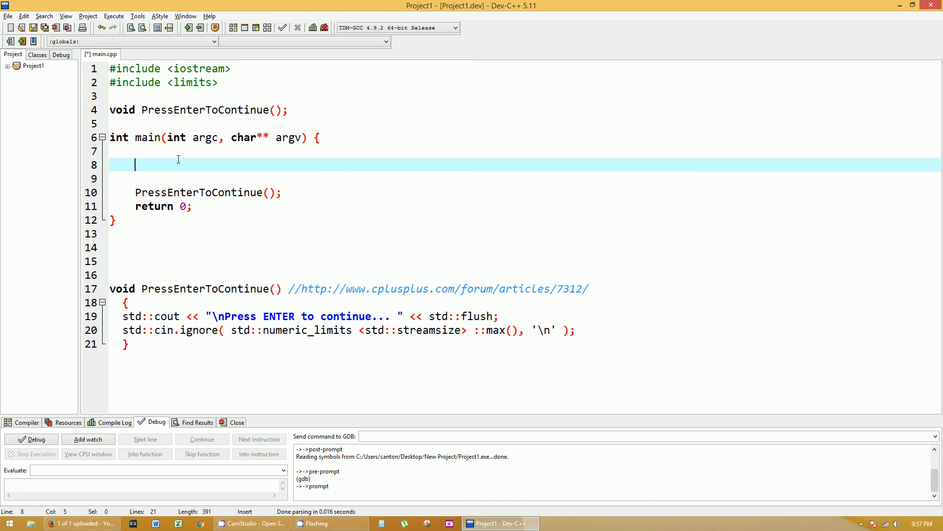
{"action": "mouse_move", "coordinate": [147, 175]}
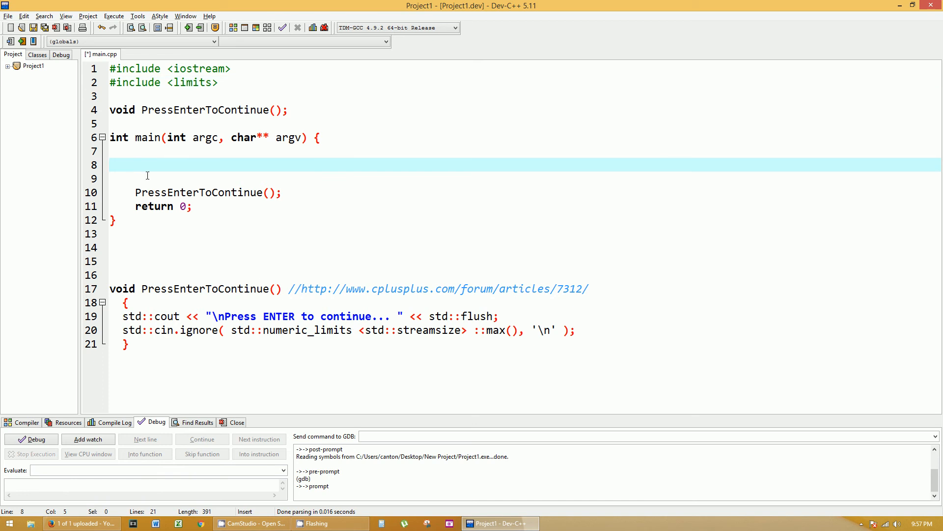
{"action": "mouse_move", "coordinate": [567, 236]}
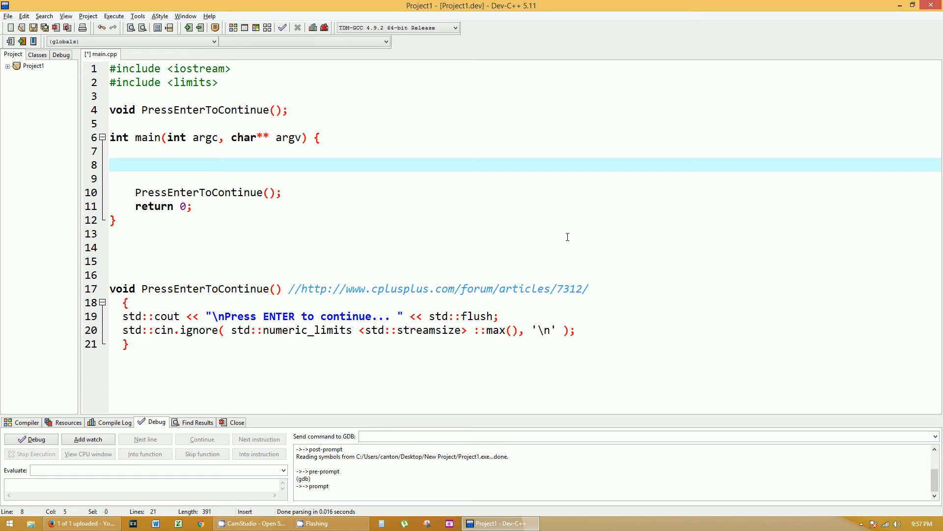
{"action": "type", "text": "int a;"}
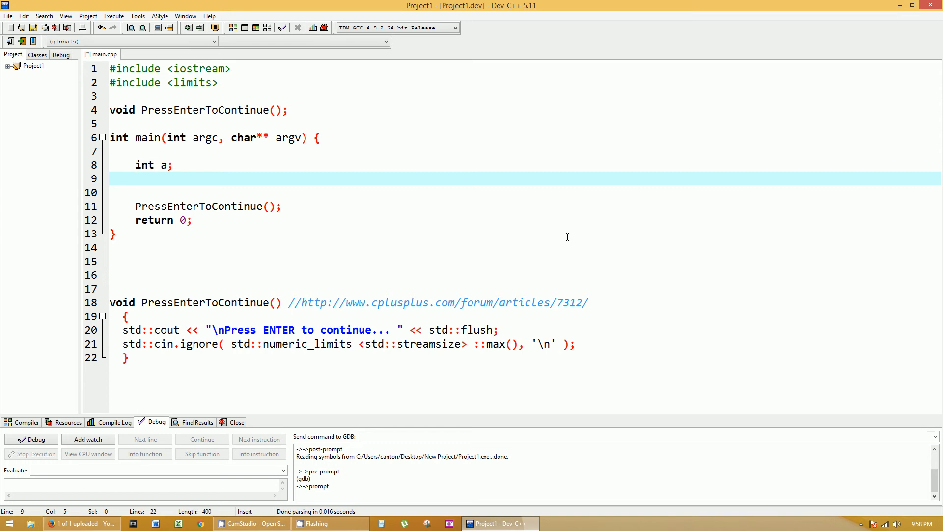
- Type a std::cout << &a; line printing the address of a
{"action": "type", "text": "s"}
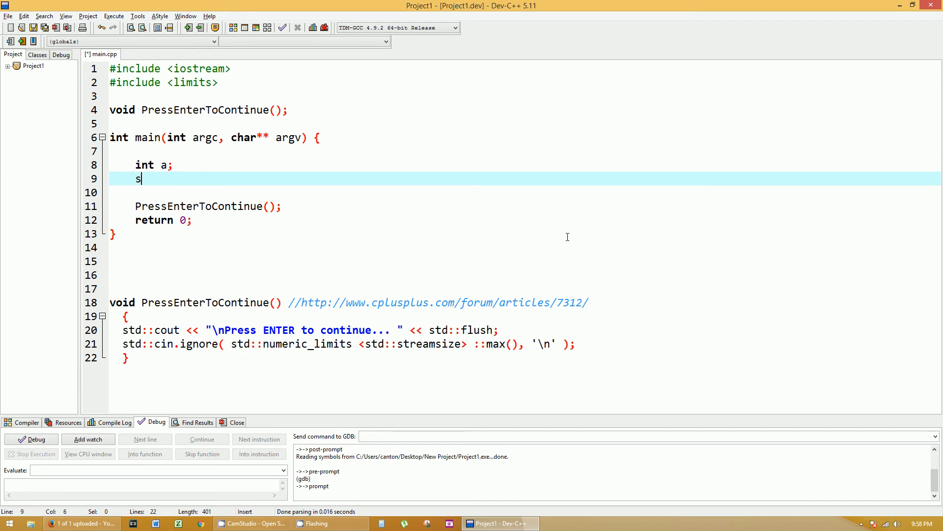
{"action": "type", "text": "td::cout <"}
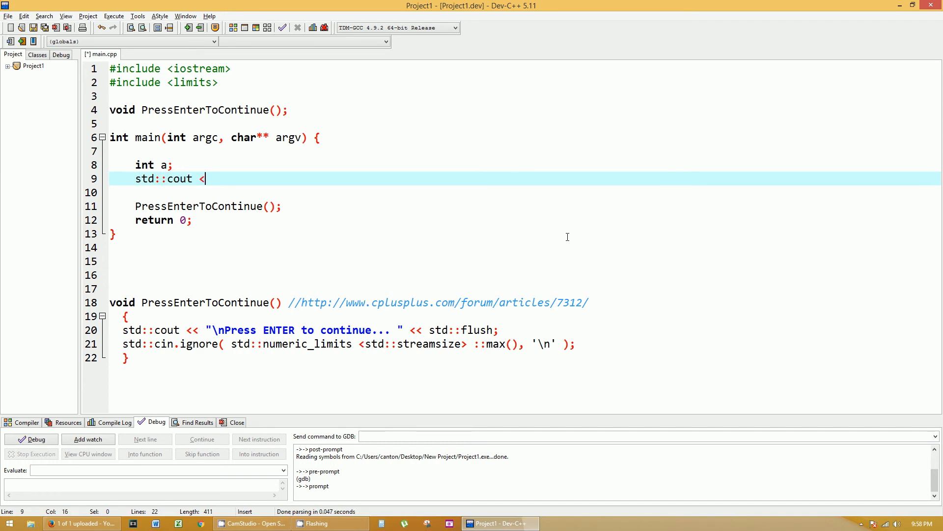
{"action": "type", "text": "<"}
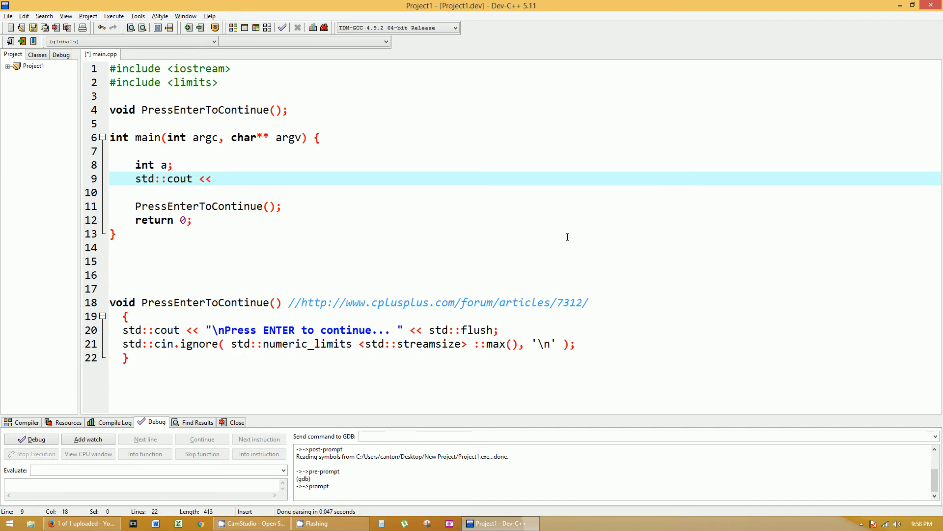
{"action": "type", "text": "&a"}
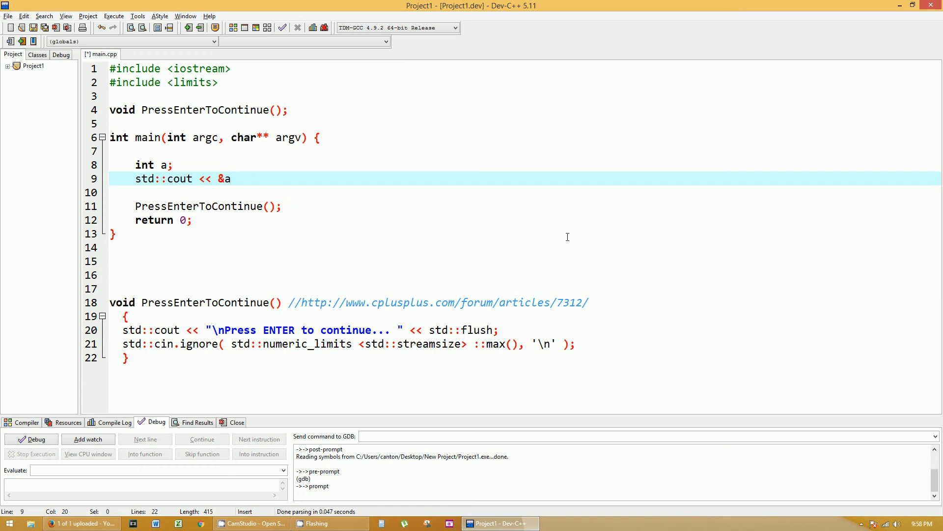
{"action": "type", "text": ";"}
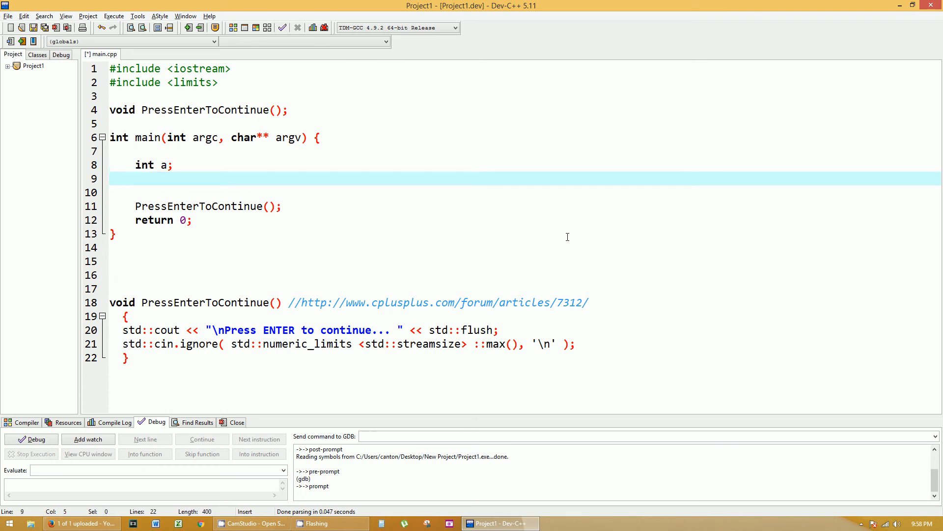
- Declare the pointer 'int *aPtr;' on the line below int a
{"action": "left_click", "coordinate": [136, 177]}
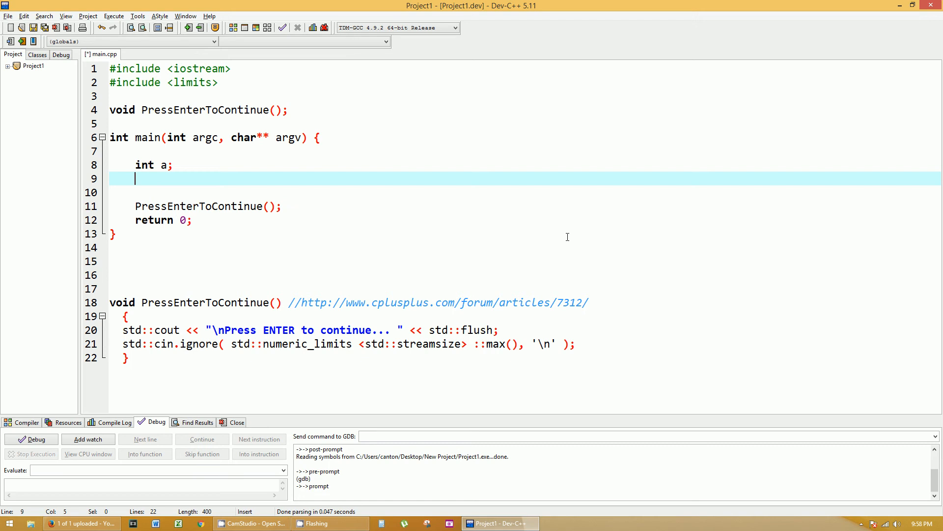
{"action": "type", "text": "int"}
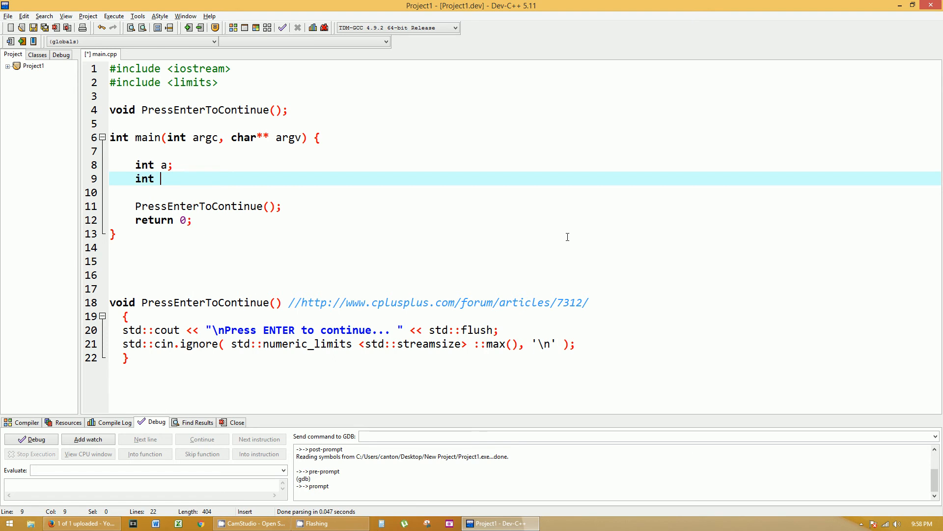
{"action": "type", "text": "*"}
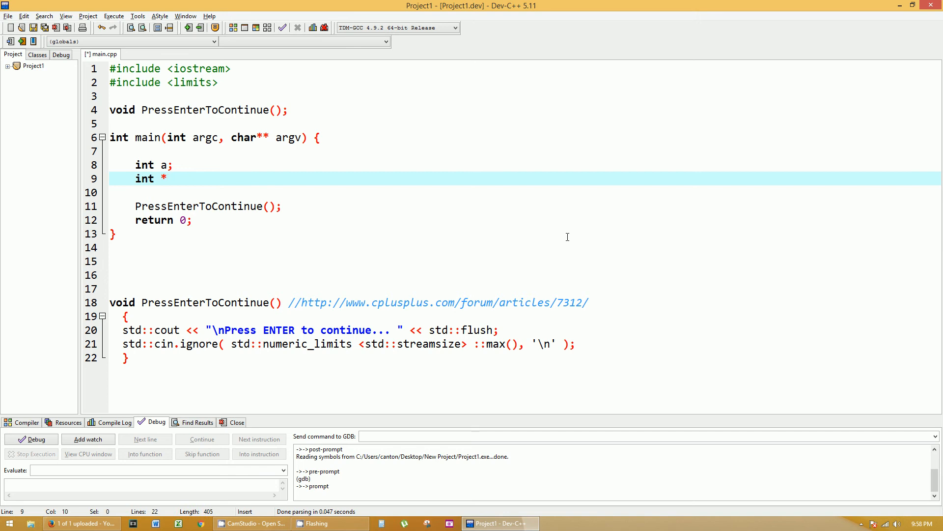
{"action": "type", "text": "aPtr"}
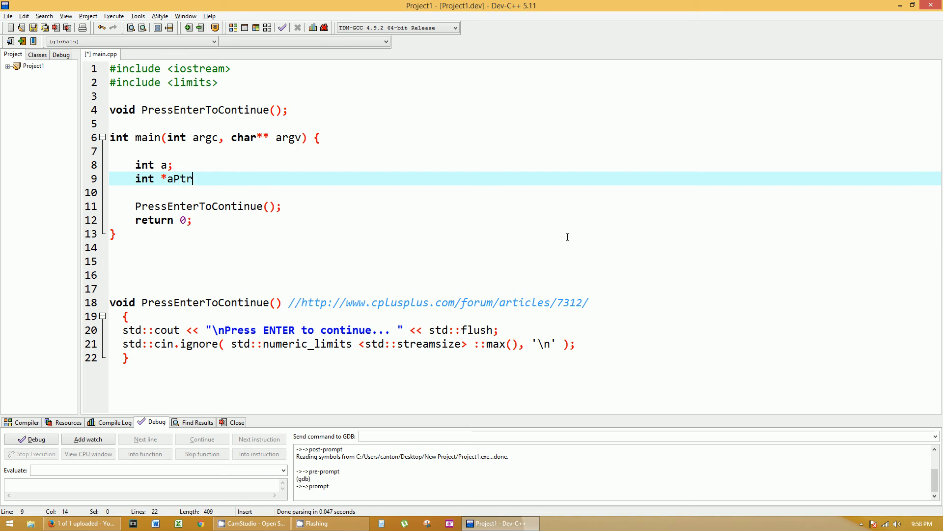
{"action": "key", "text": "Return"}
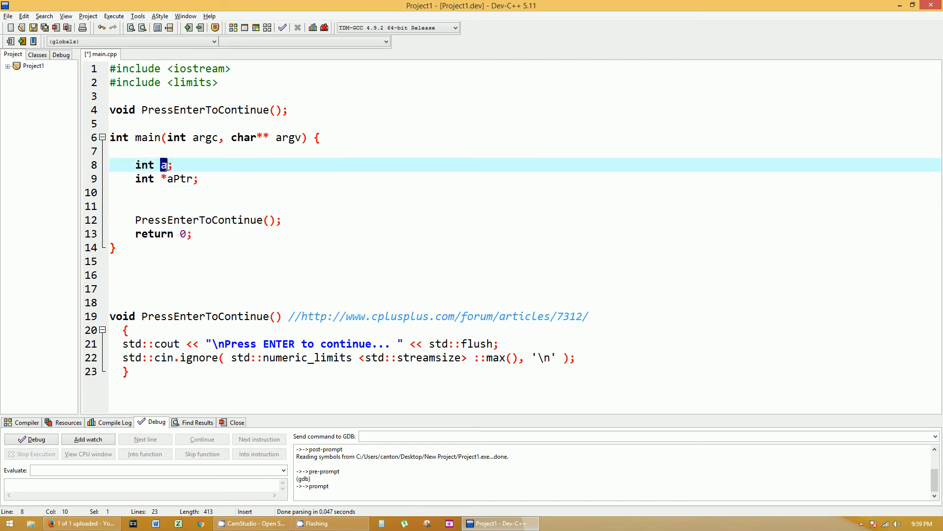
{"action": "mouse_move", "coordinate": [150, 184]}
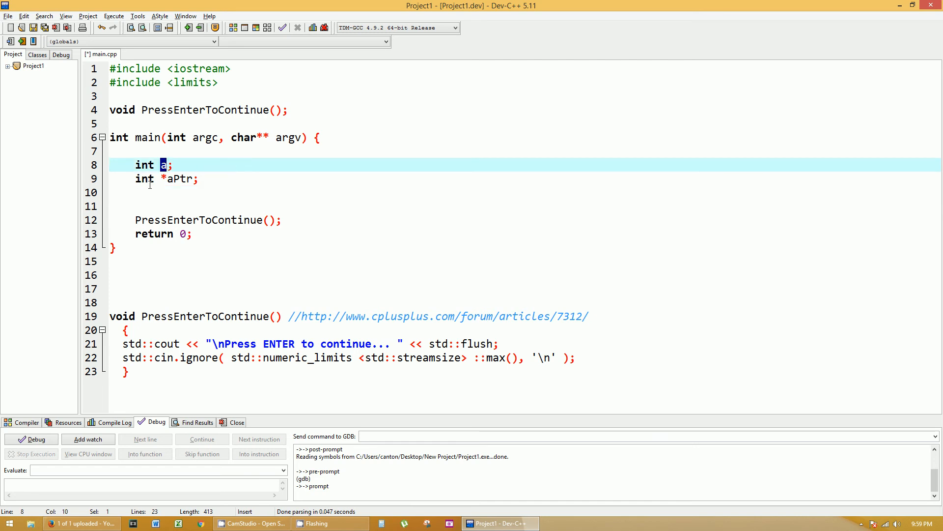
{"action": "left_click", "coordinate": [168, 179]}
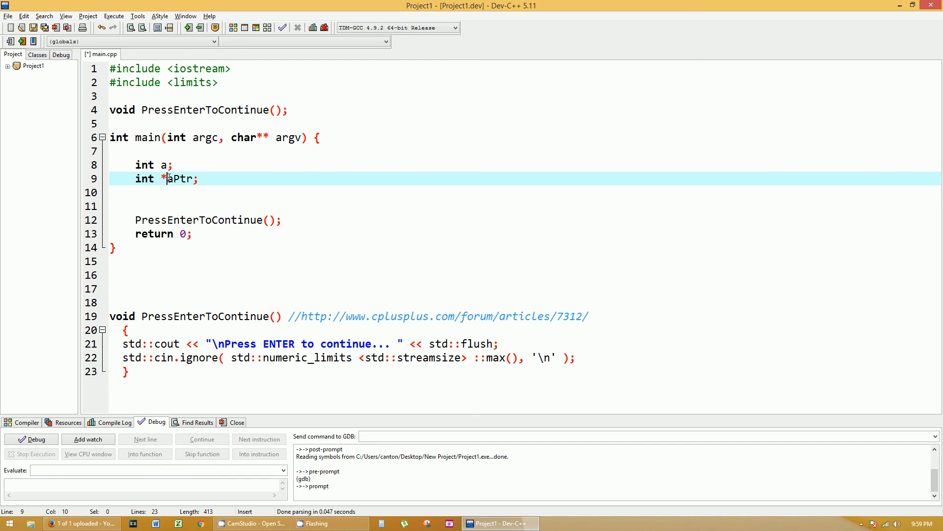
{"action": "mouse_move", "coordinate": [587, 260]}
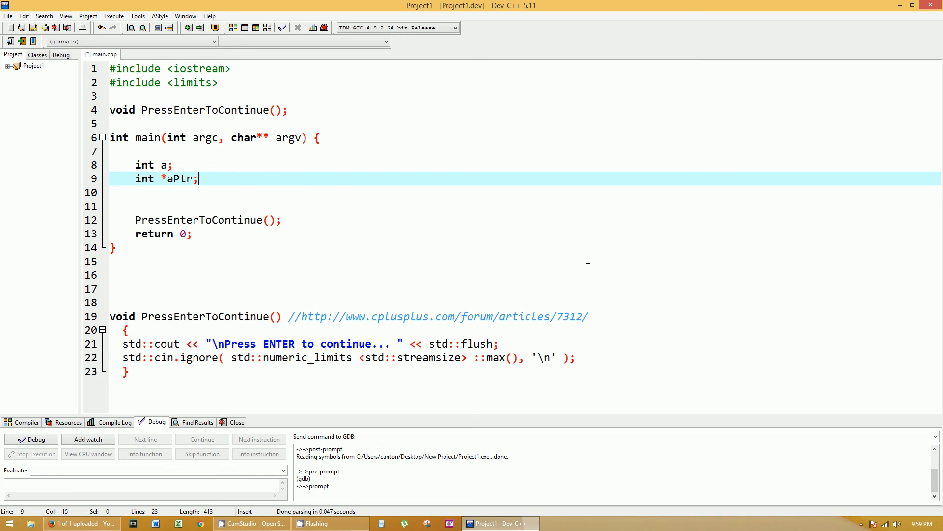
{"action": "mouse_move", "coordinate": [504, 201]}
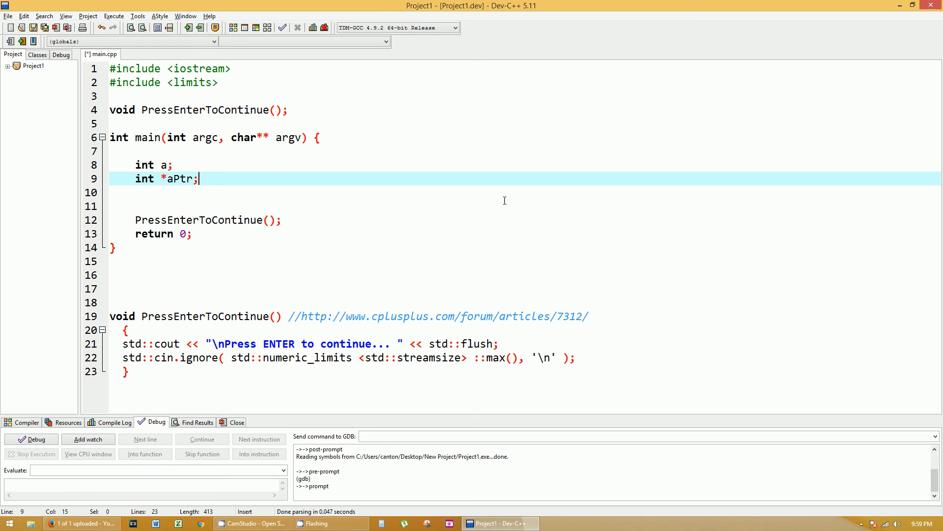
{"action": "mouse_move", "coordinate": [207, 179]}
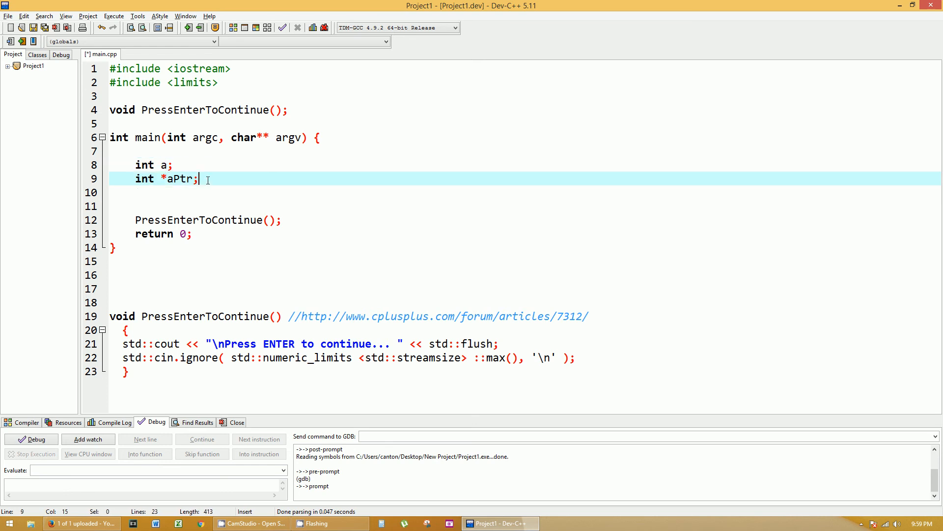
{"action": "mouse_move", "coordinate": [448, 241]}
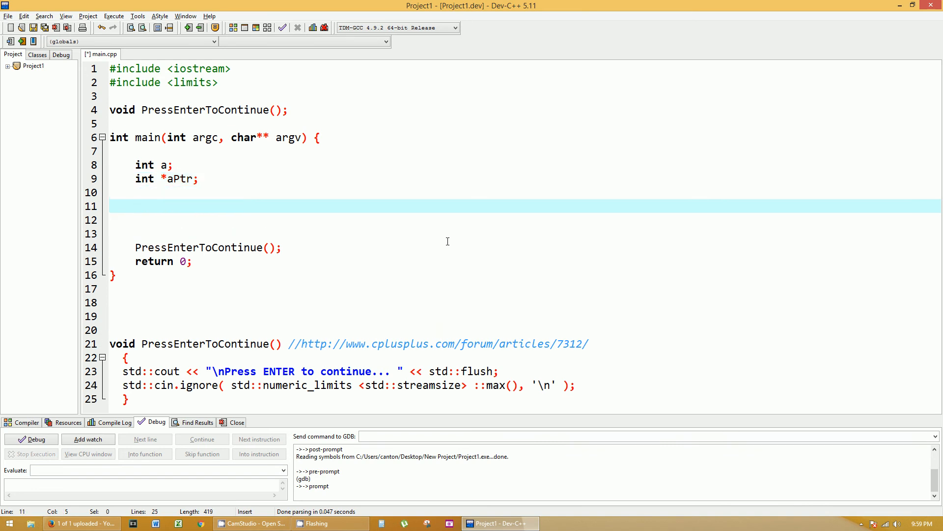
- Assign a = 23; and aPtr = &a;, then add a blank line below
{"action": "type", "text": "a ="}
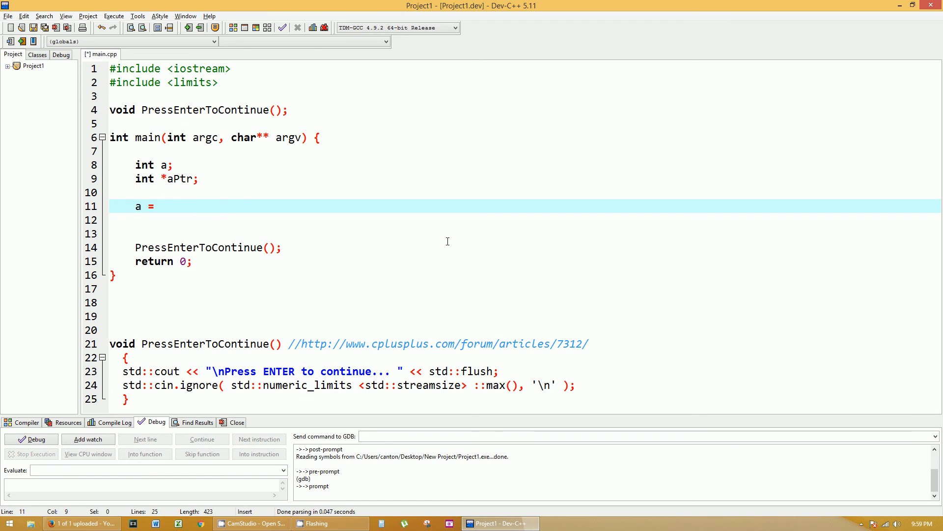
{"action": "type", "text": "23;"}
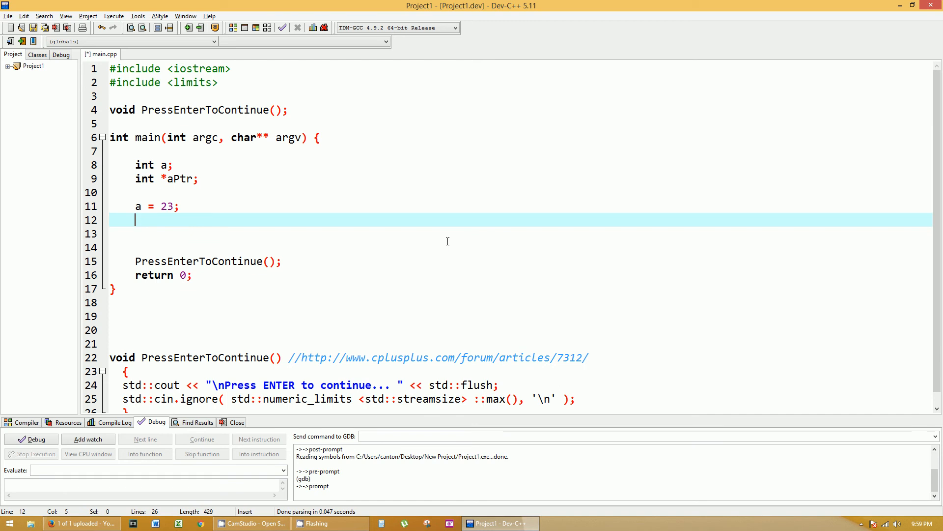
{"action": "type", "text": "a"}
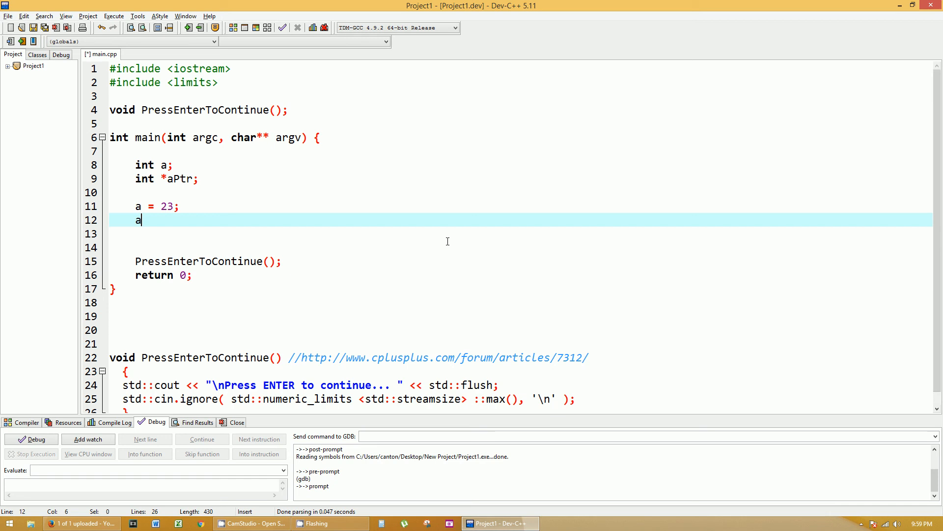
{"action": "type", "text": "Ptr ="}
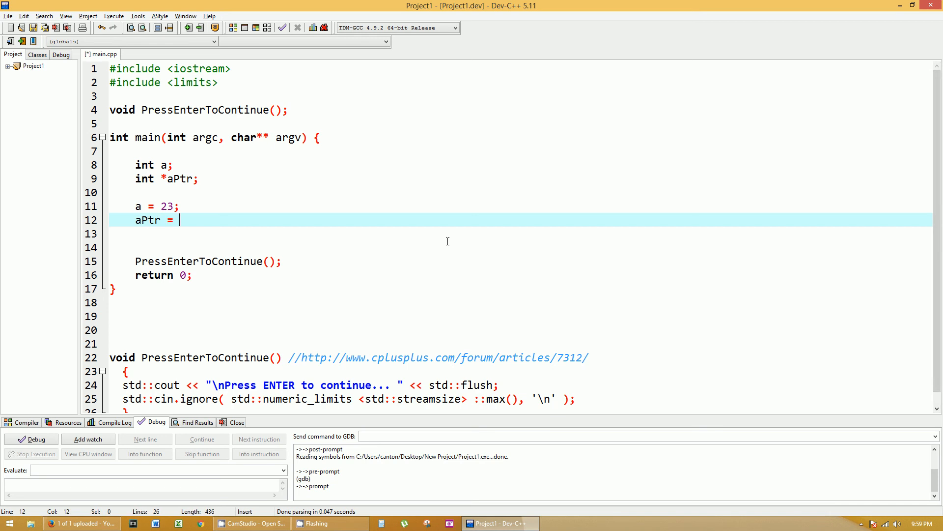
{"action": "type", "text": "&a"}
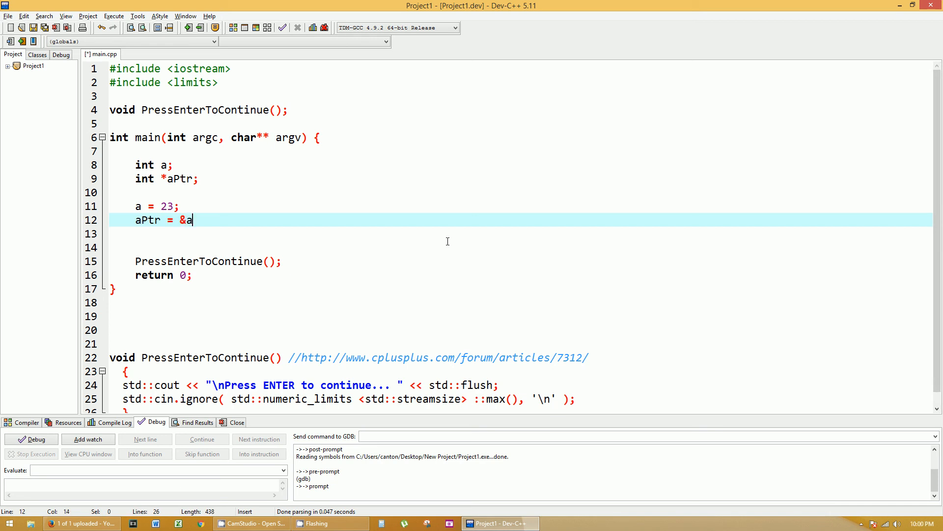
{"action": "key", "text": "Return"}
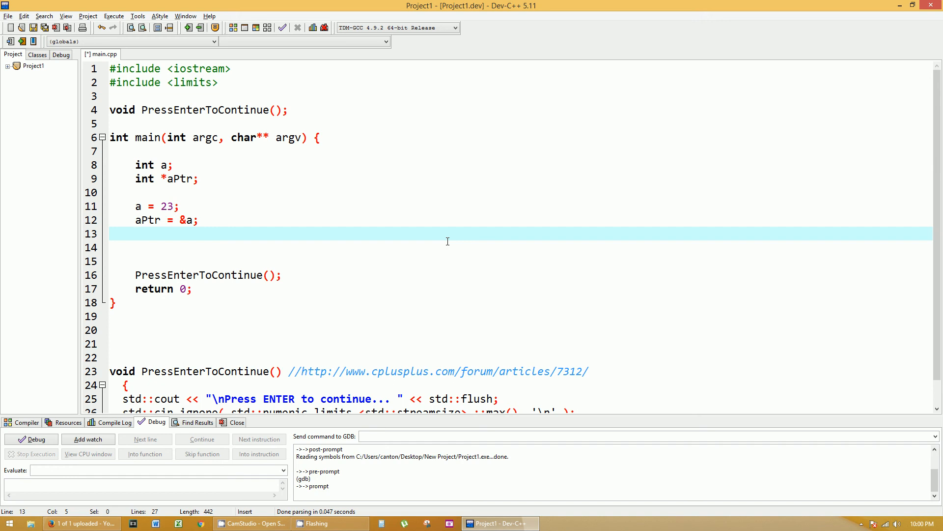
{"action": "left_click", "coordinate": [136, 233]}
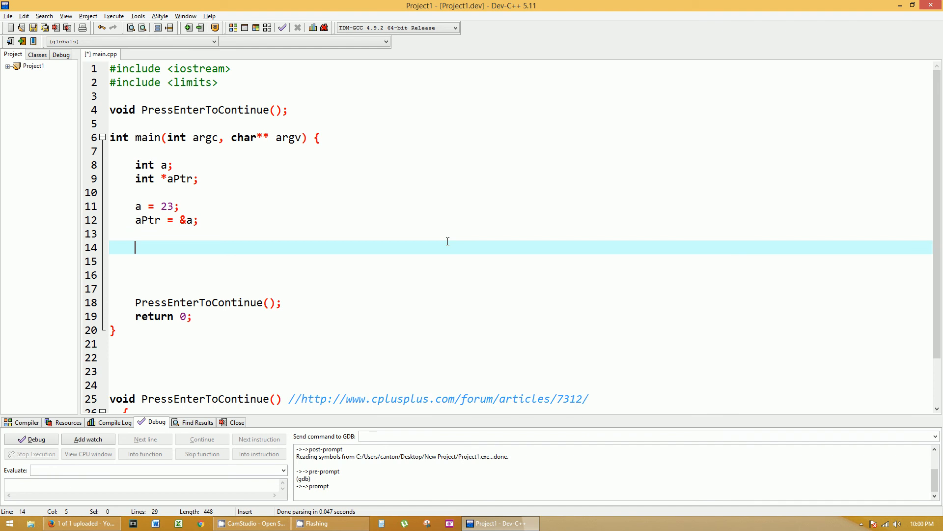
- Write std::cout << "The address of a is " << &a;
{"action": "type", "text": "std::cout"}
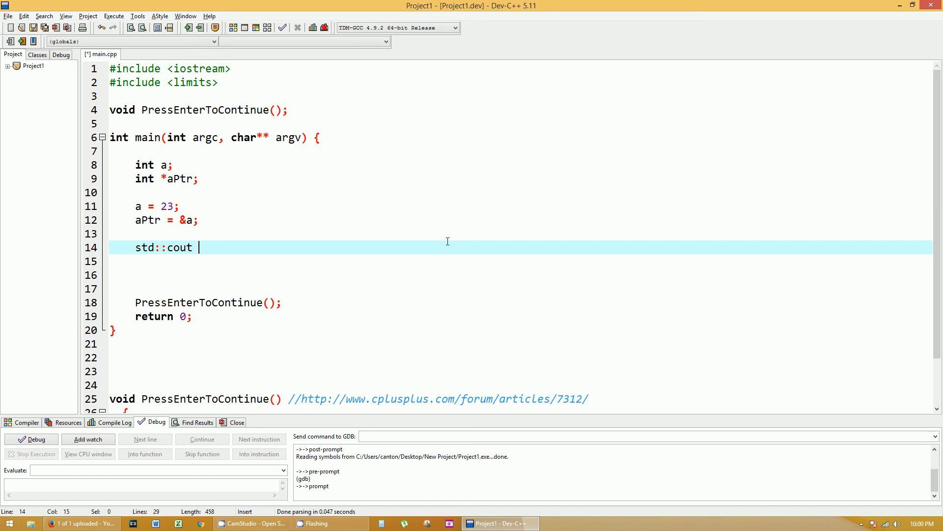
{"action": "type", "text": "<< \""}
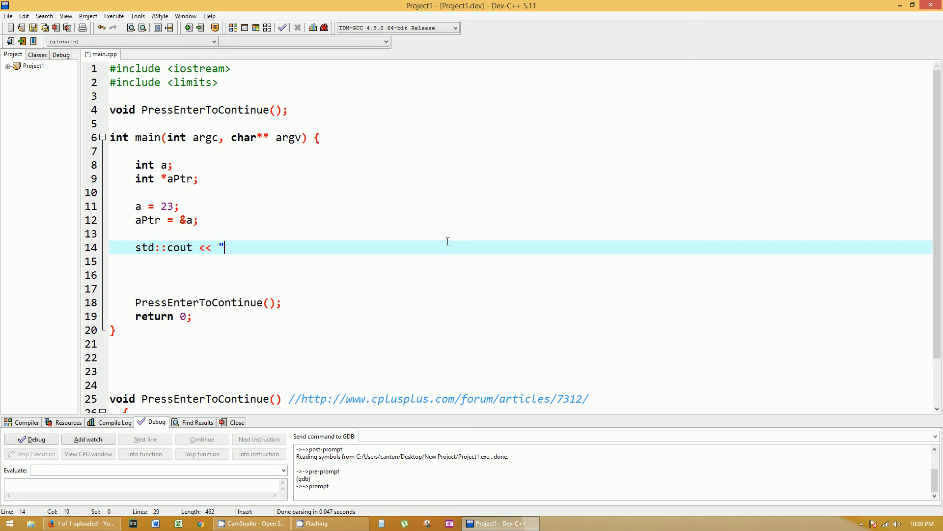
{"action": "type", "text": "The"}
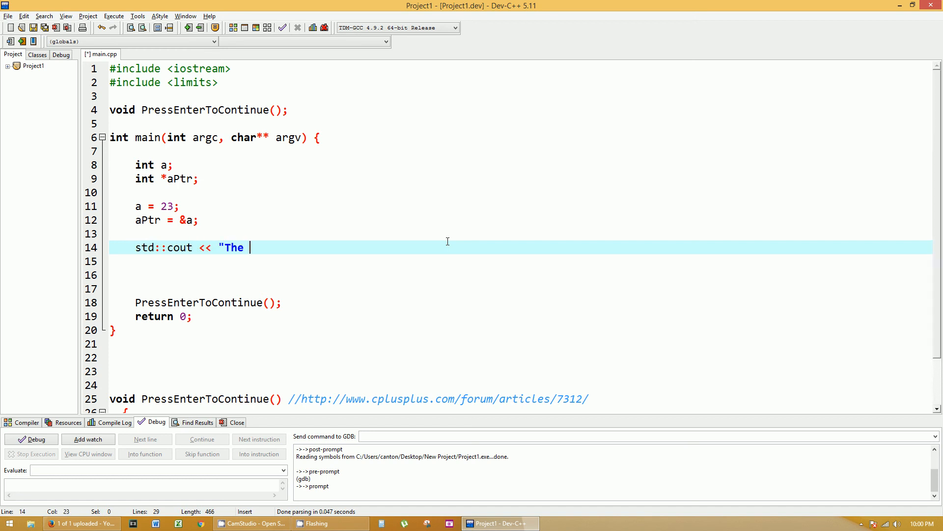
{"action": "type", "text": "address of"}
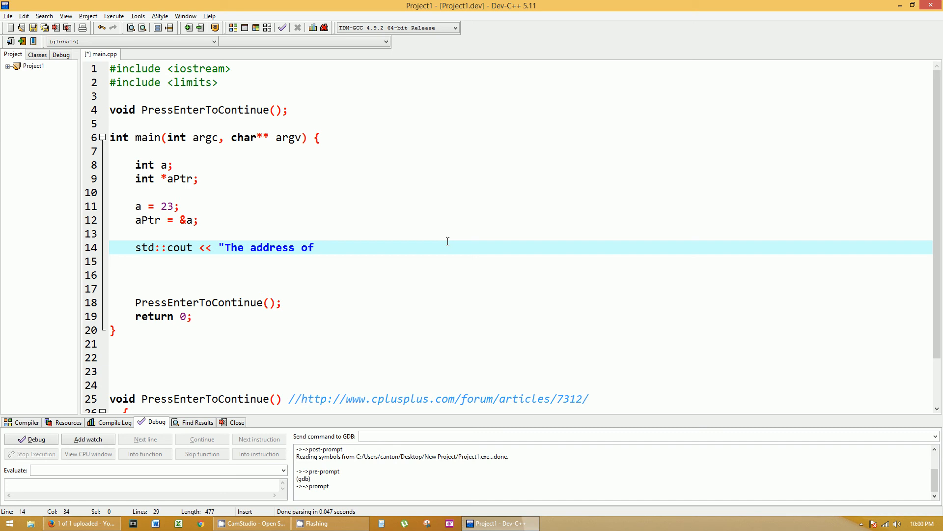
{"action": "type", "text": "a is \" <<"}
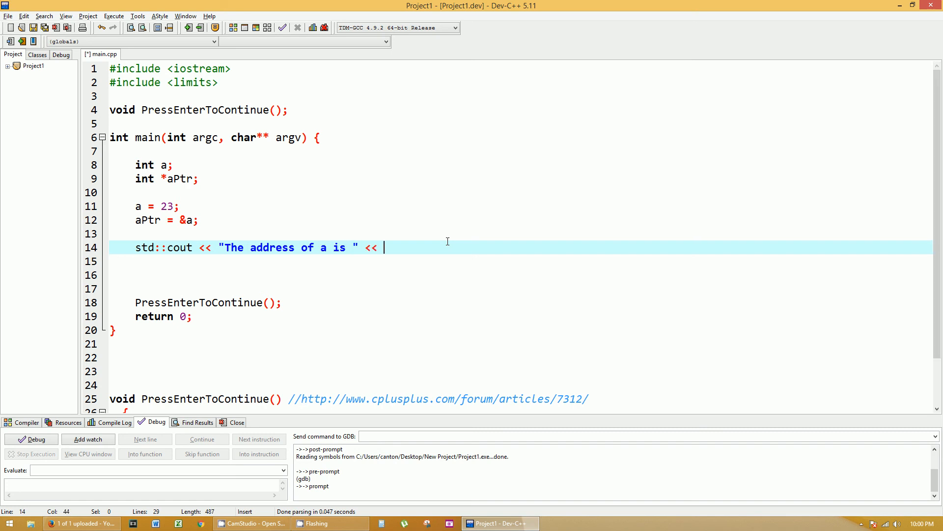
{"action": "type", "text": "&a;"}
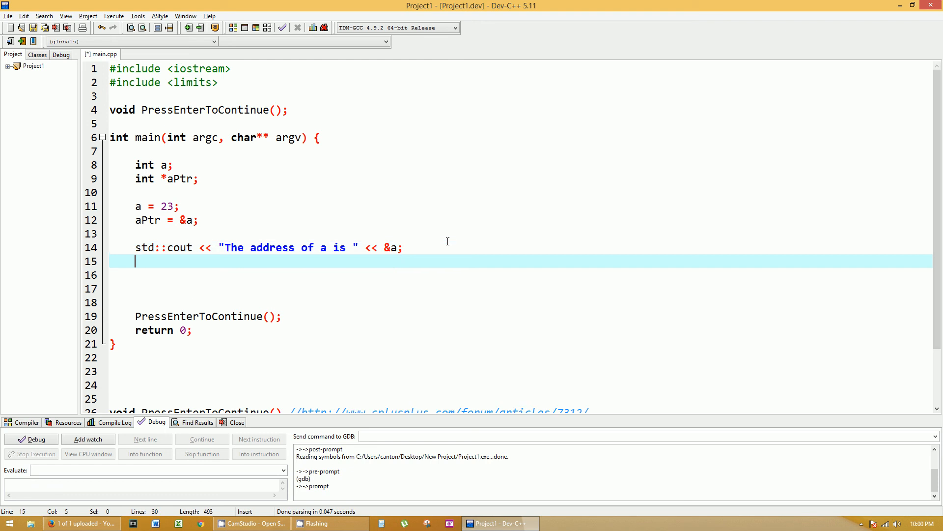
- Write cout << "\nThe value of aPtr is " << aPtr; on the next line
{"action": "type", "text": "cout <<"}
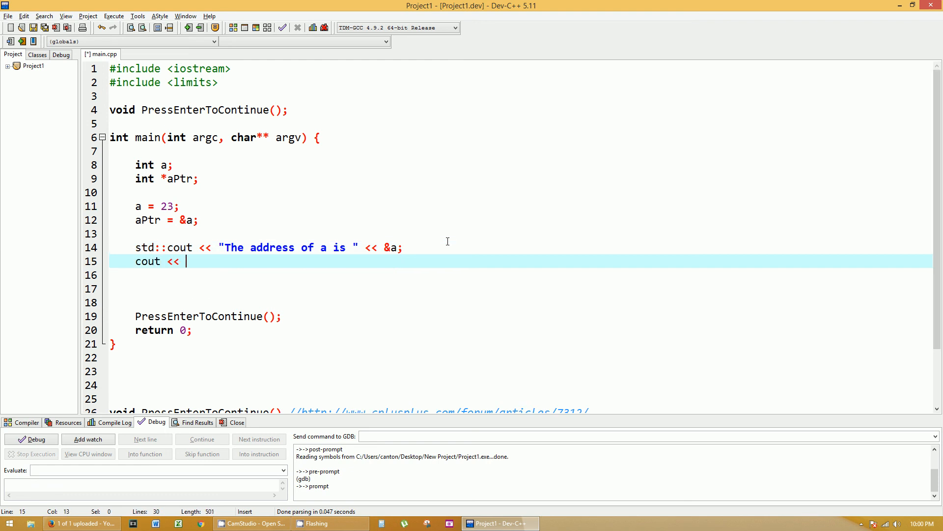
{"action": "type", "text": "\""}
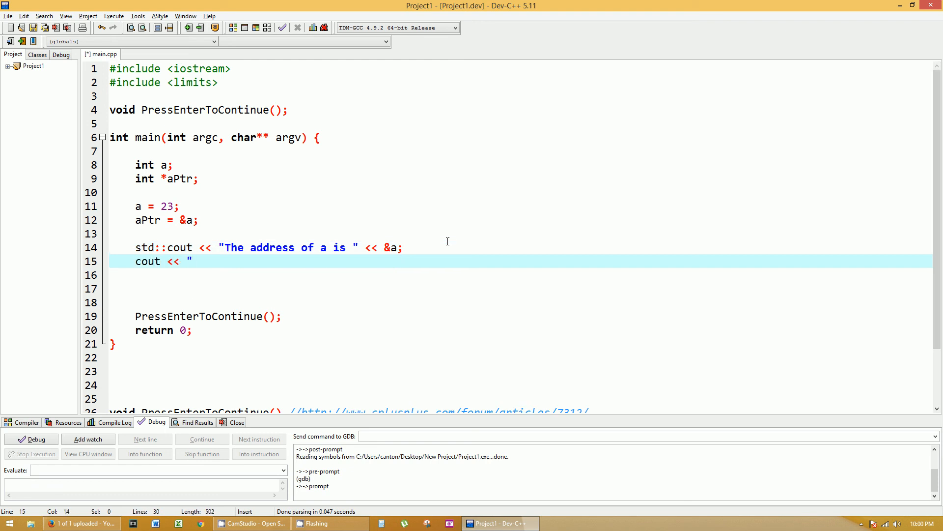
{"action": "type", "text": "\\n"}
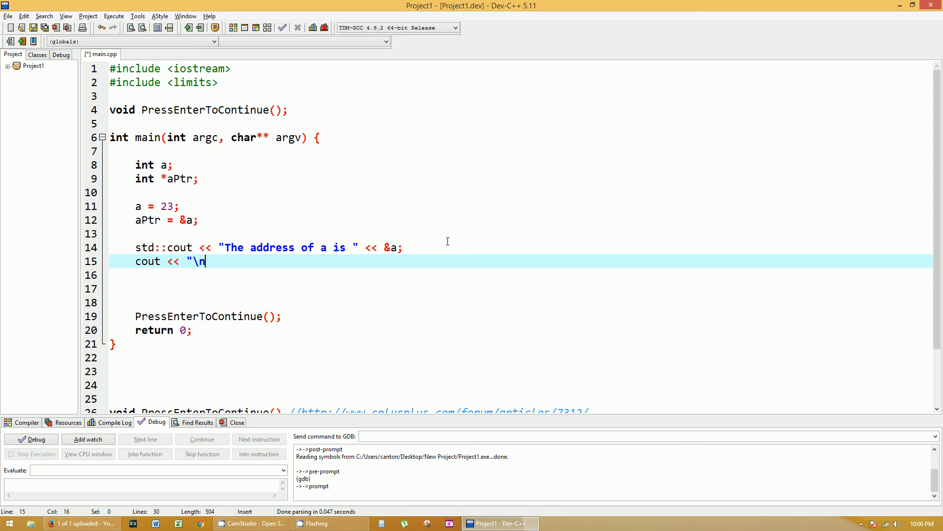
{"action": "type", "text": "The value of"}
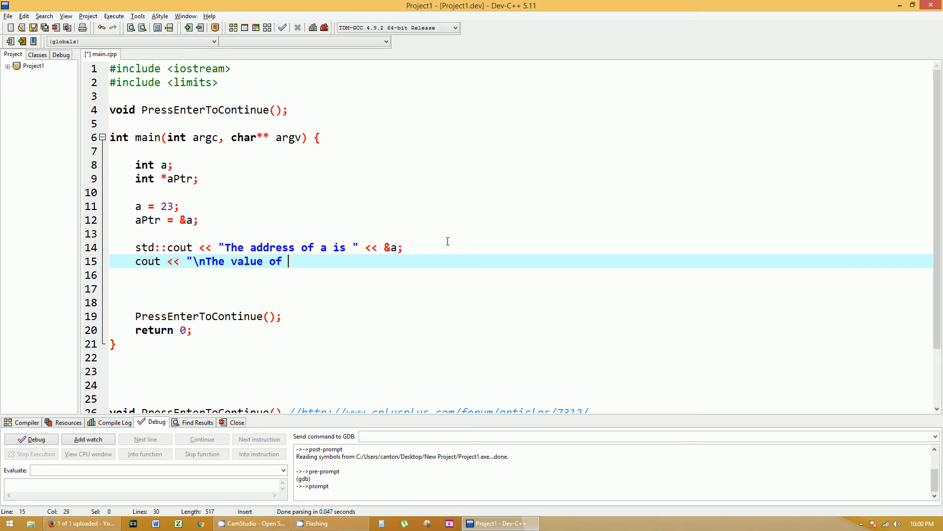
{"action": "type", "text": "aPtr"}
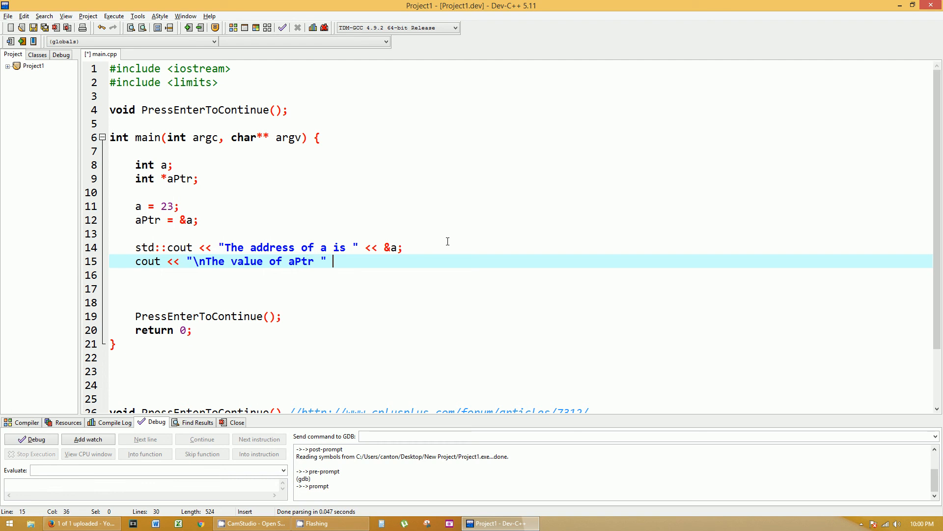
{"action": "type", "text": "is \" <<"}
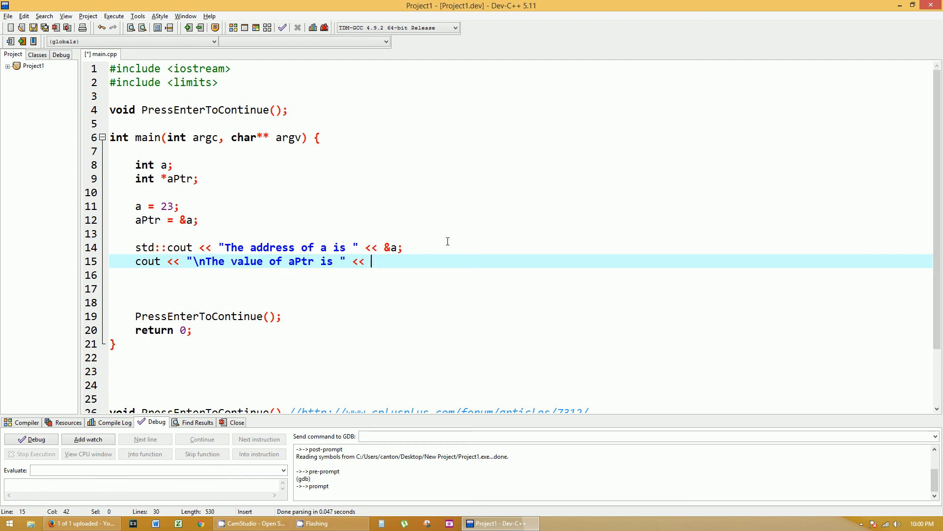
{"action": "type", "text": "aPtr;"}
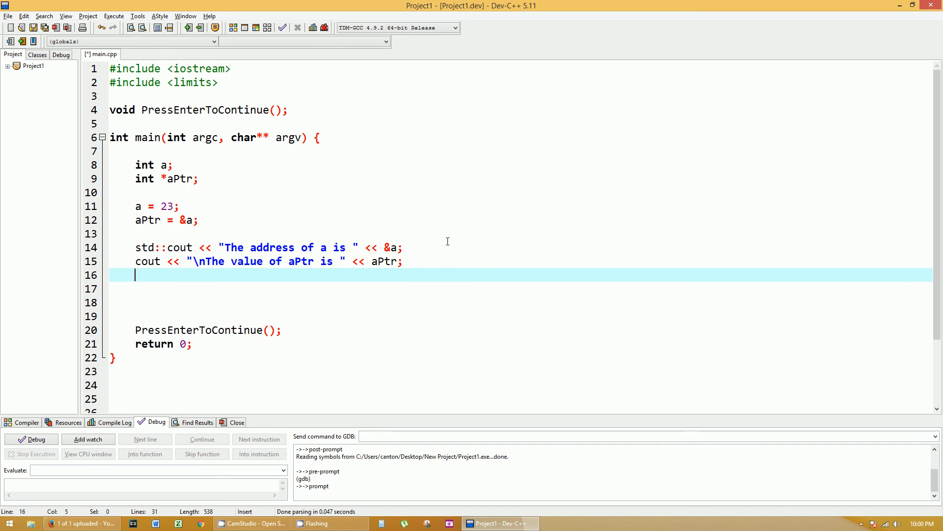
{"action": "double_click", "coordinate": [382, 261]}
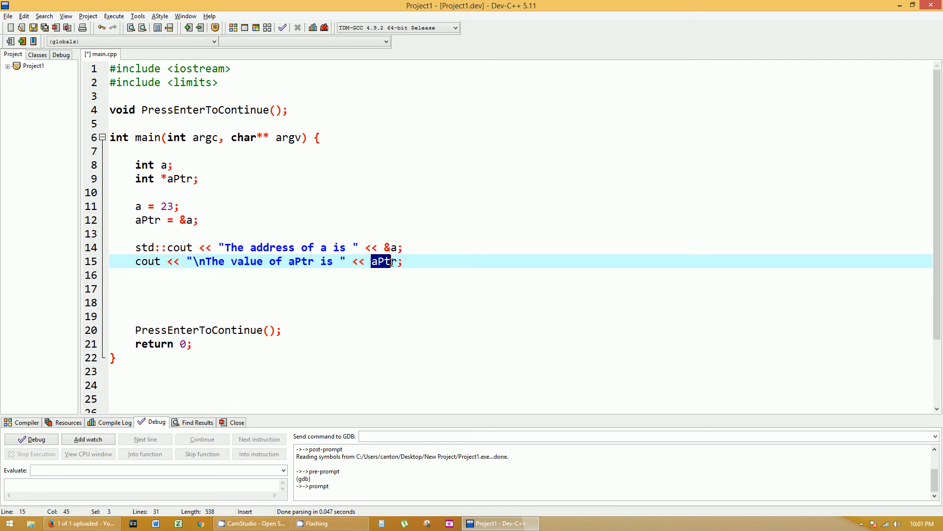
- Extend the selection over the aPtr name on line 15
{"action": "key", "text": "shift+Right"}
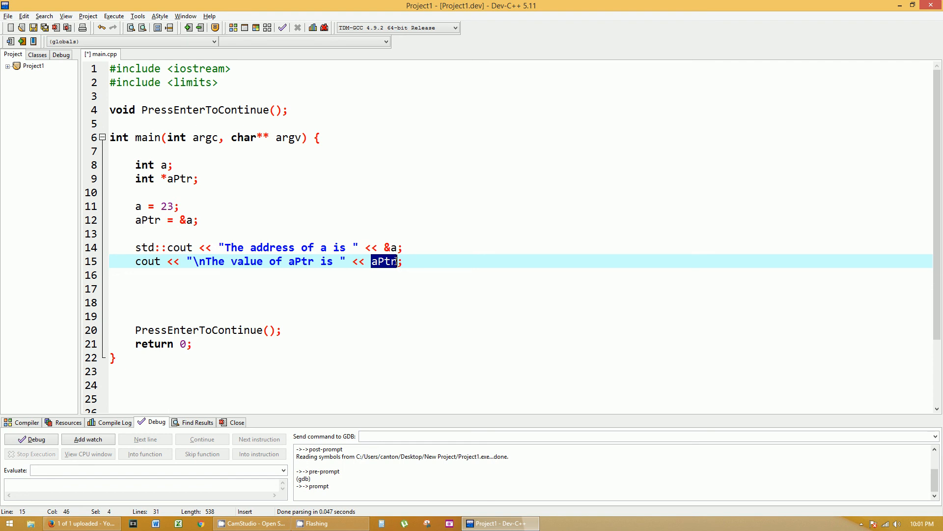
{"action": "mouse_move", "coordinate": [385, 261]}
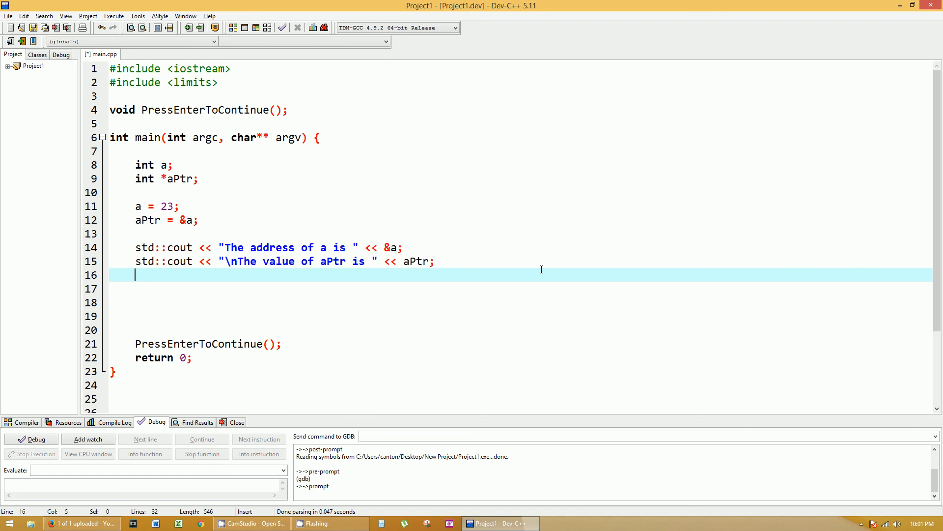
- Start a std::cout line printing "The value of a"
{"action": "type", "text": "std::c"}
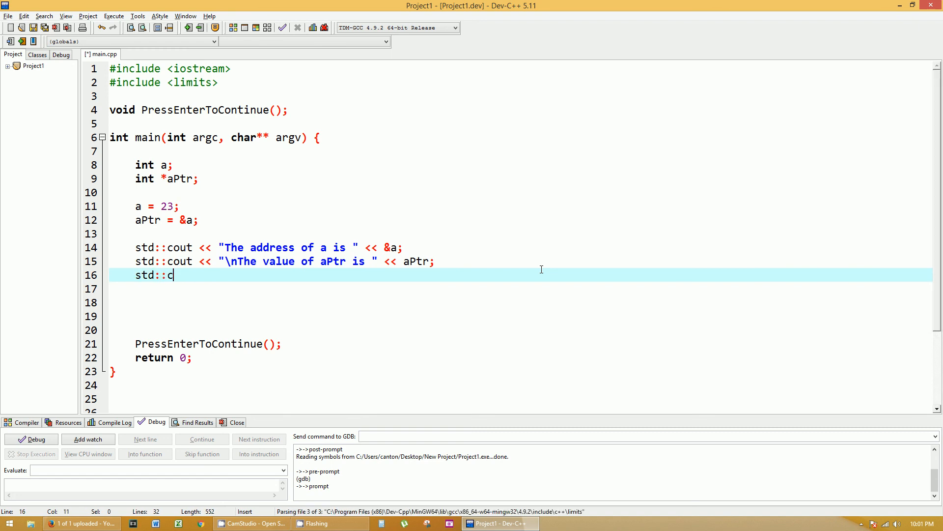
{"action": "type", "text": "out <<"}
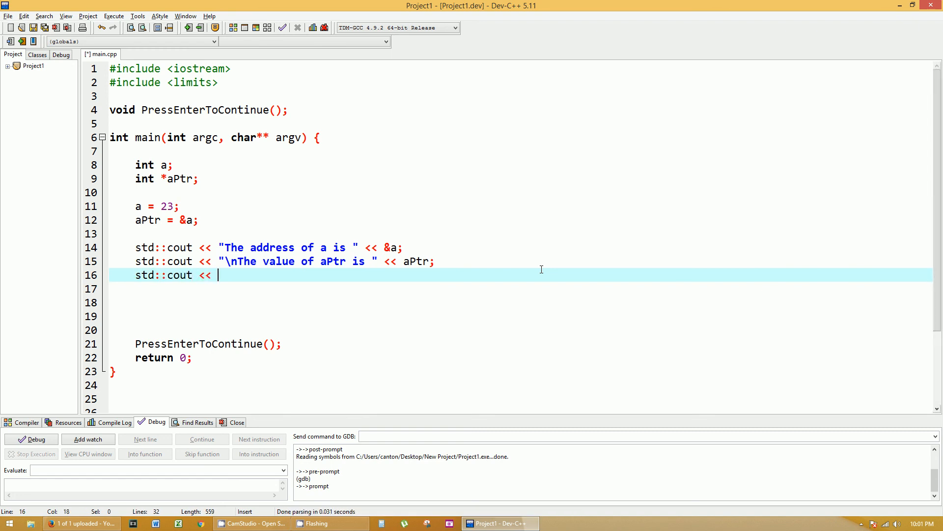
{"action": "type", "text": "\"The value of a is \" << a;"}
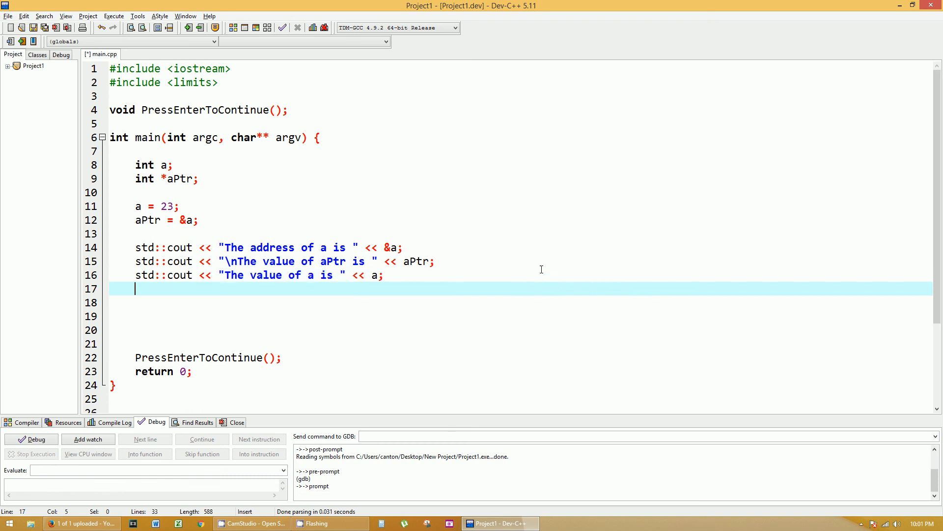
- Print "\nThe value of *aPtr is " << *aPtr, then compile the program
{"action": "type", "text": "std::cout <<"}
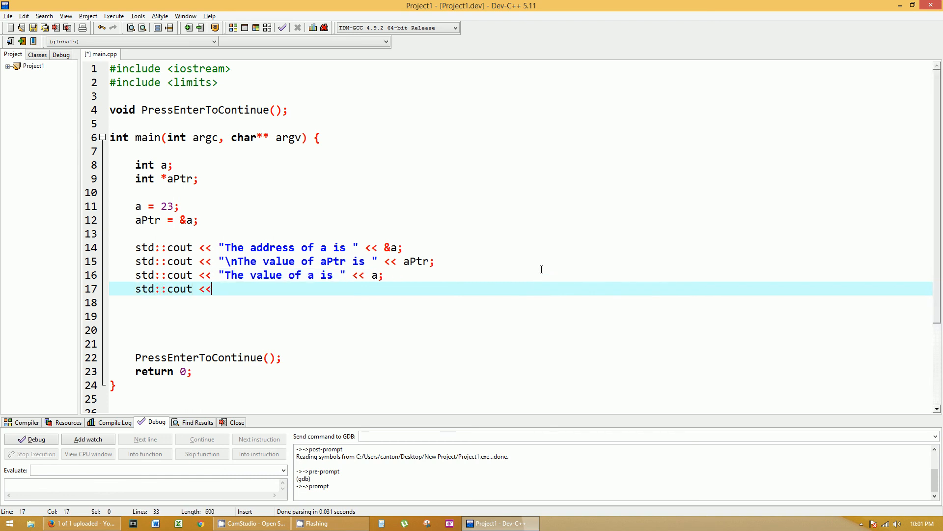
{"action": "type", "text": "\"\\n"}
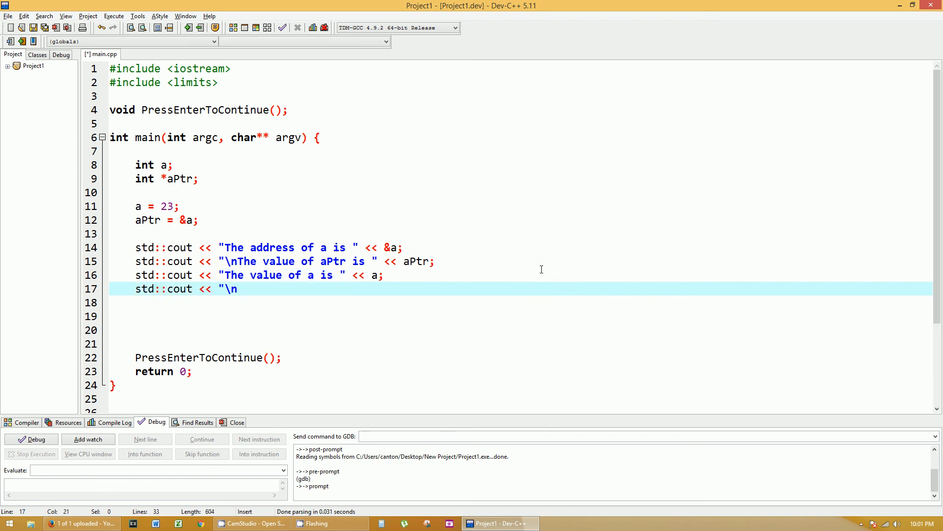
{"action": "type", "text": "The value of"}
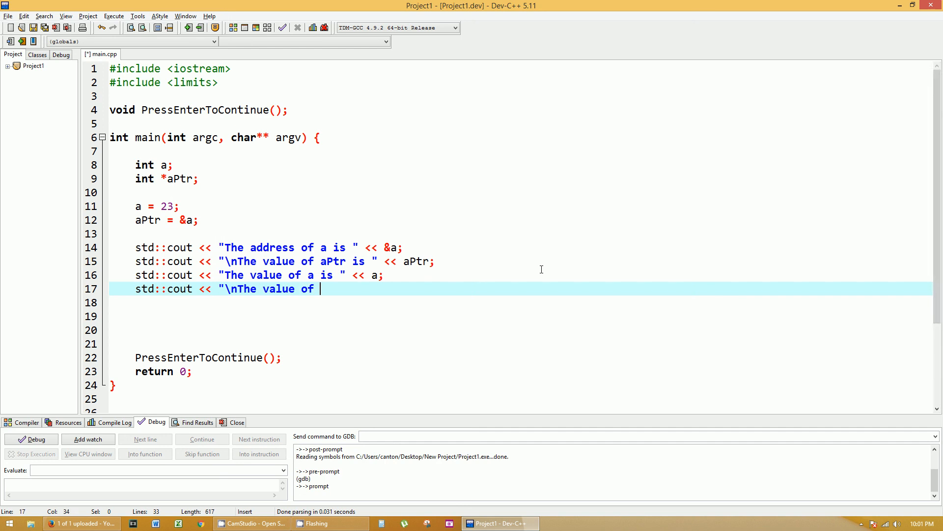
{"action": "type", "text": "*"}
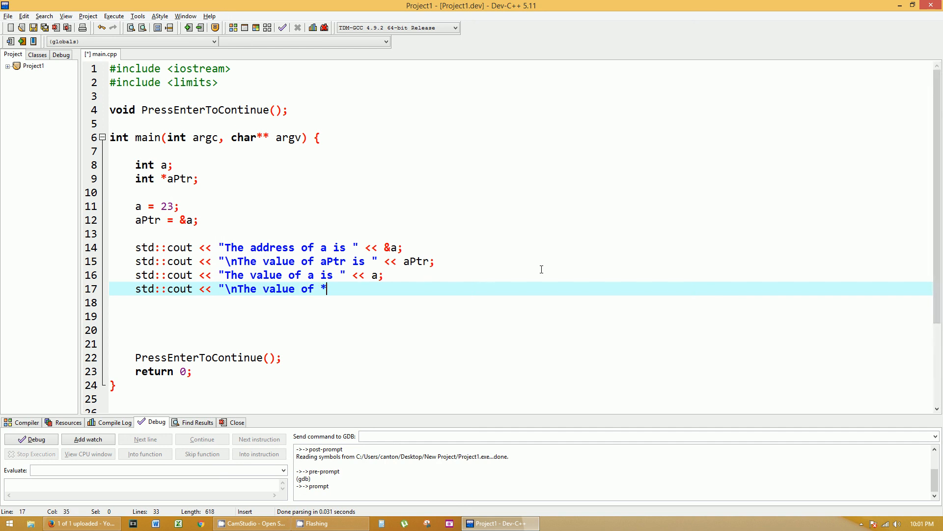
{"action": "type", "text": "aPtr"}
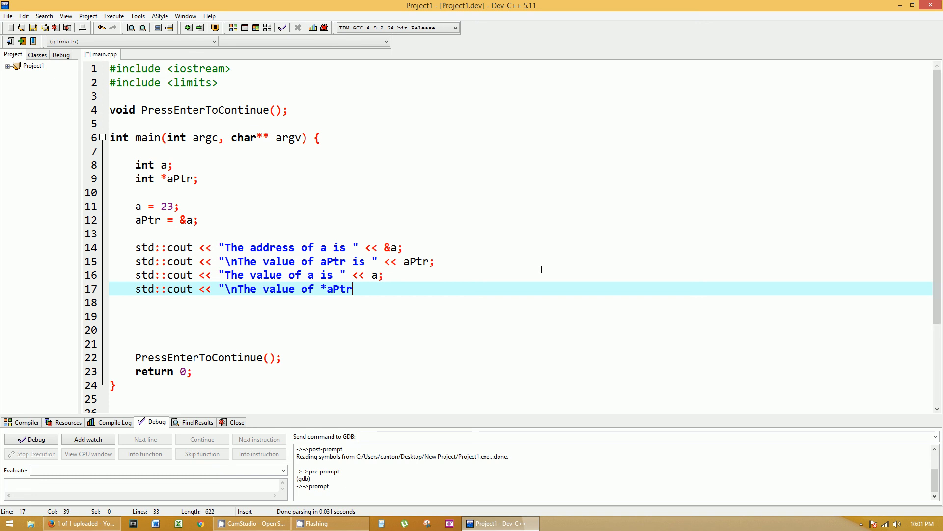
{"action": "type", "text": "is \" <<"}
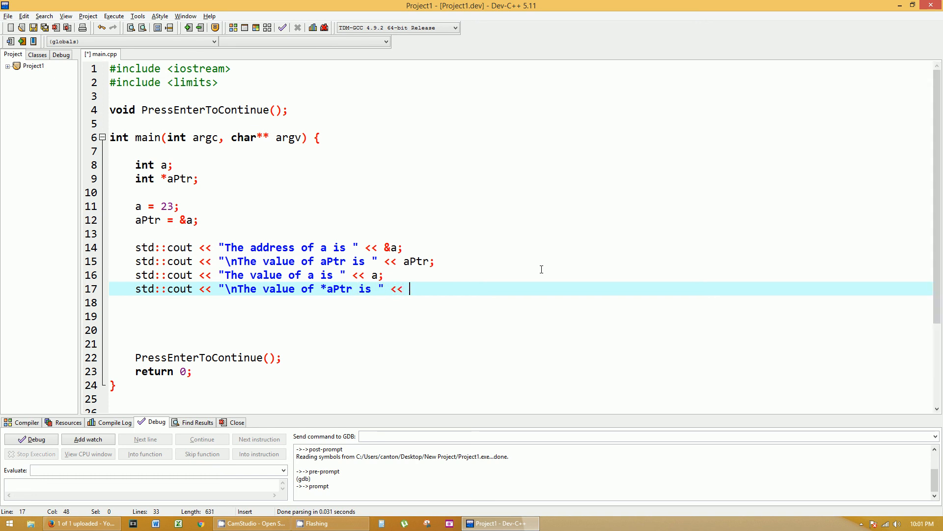
{"action": "type", "text": "*aPtr;"}
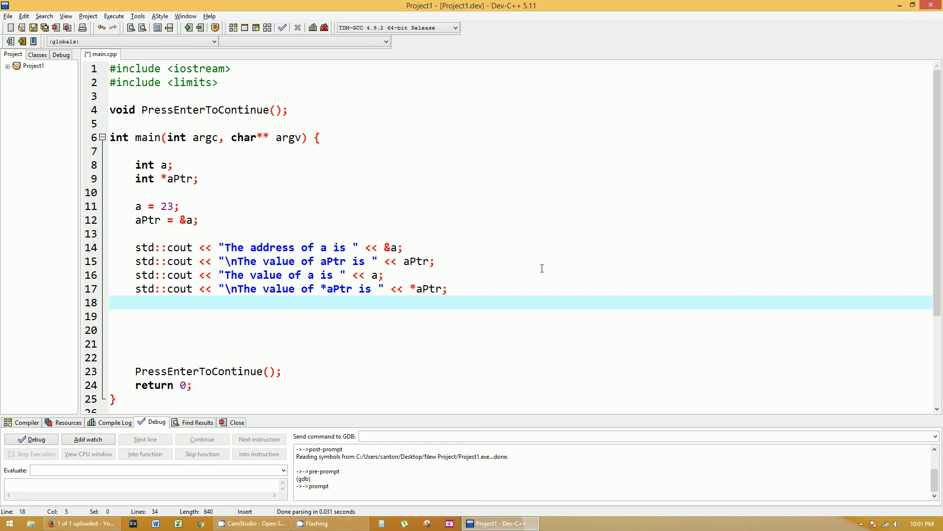
{"action": "mouse_move", "coordinate": [473, 295]}
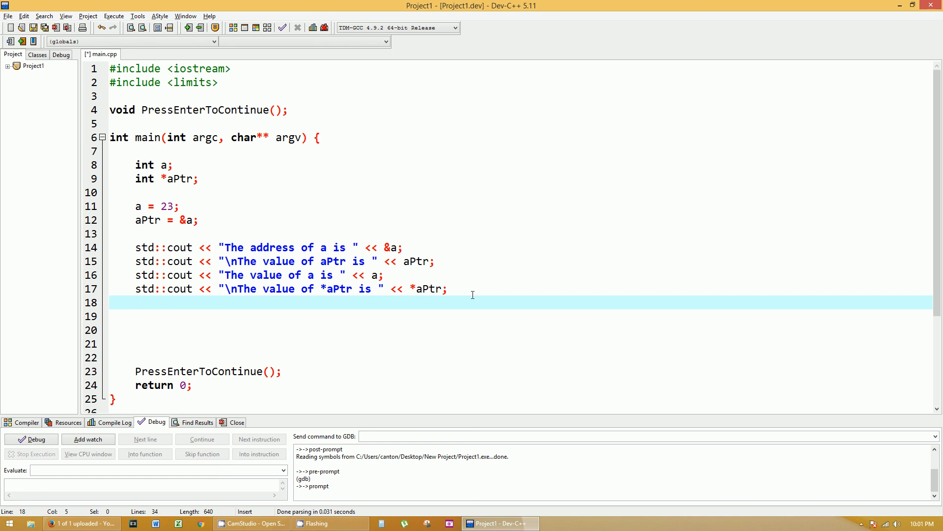
{"action": "left_click", "coordinate": [113, 421]}
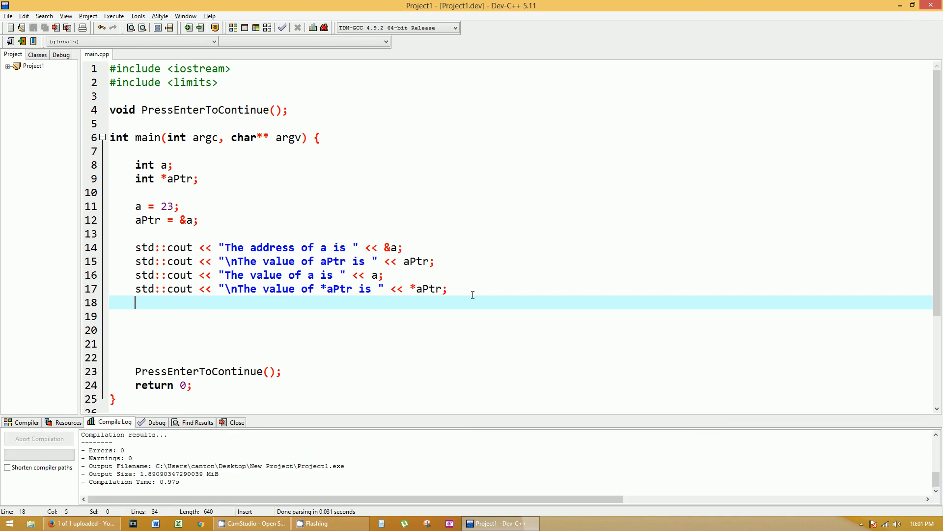